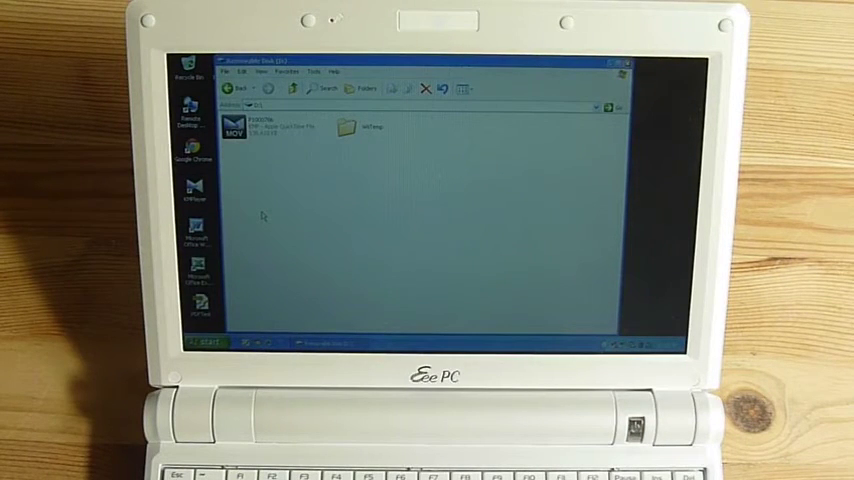
- Launch the 720p video file into a maximised Windows Media Player window
{"action": "double_click", "coordinate": [234, 126]}
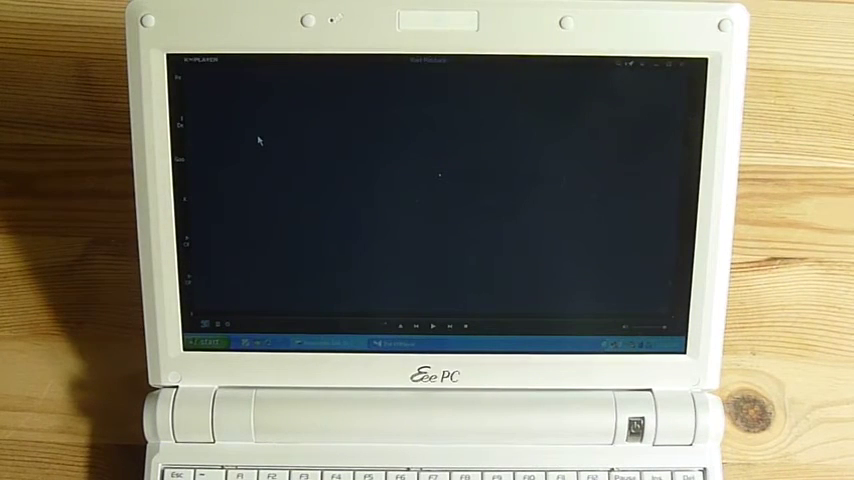